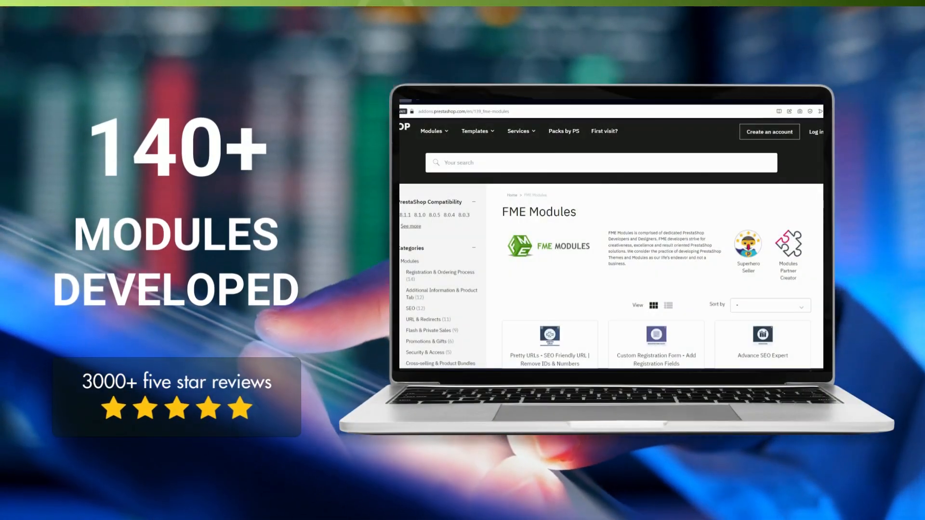
Open the B2B registration form from the storefront header link.
scroll(down, 3)
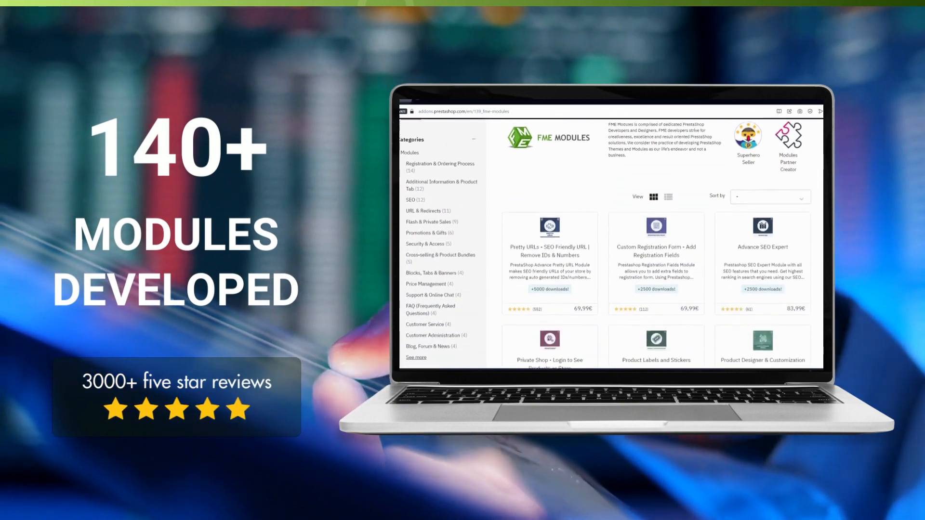
scroll(down, 3)
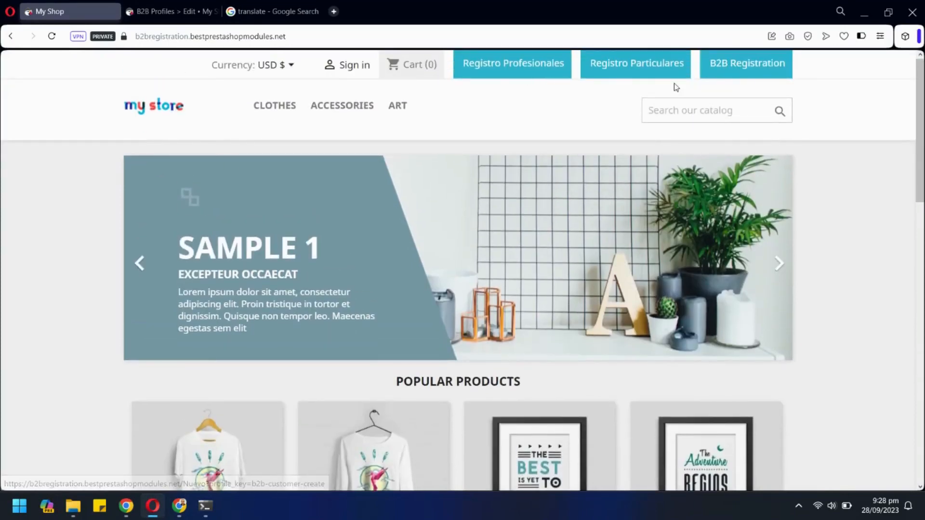
click(746, 64)
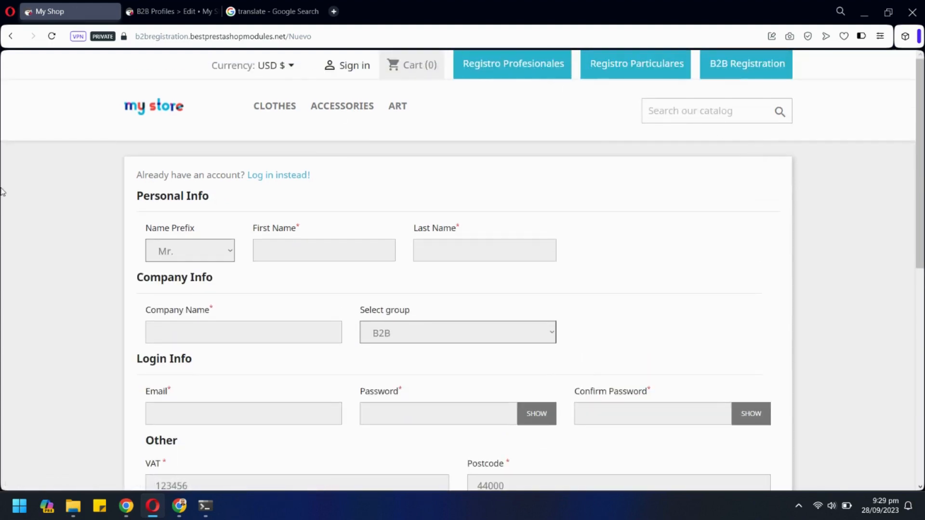
Review the customer group choices on the form and keep B2B selected.
scroll(down, 3)
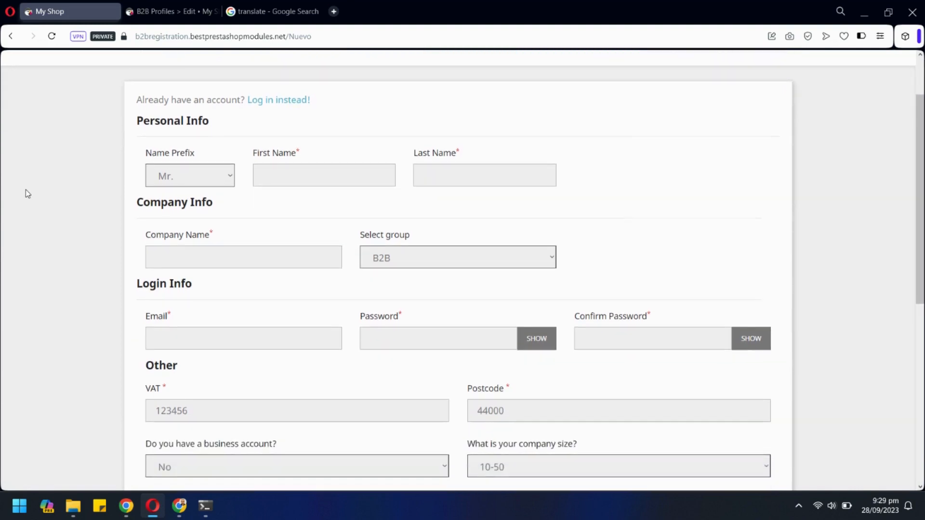
scroll(down, 3)
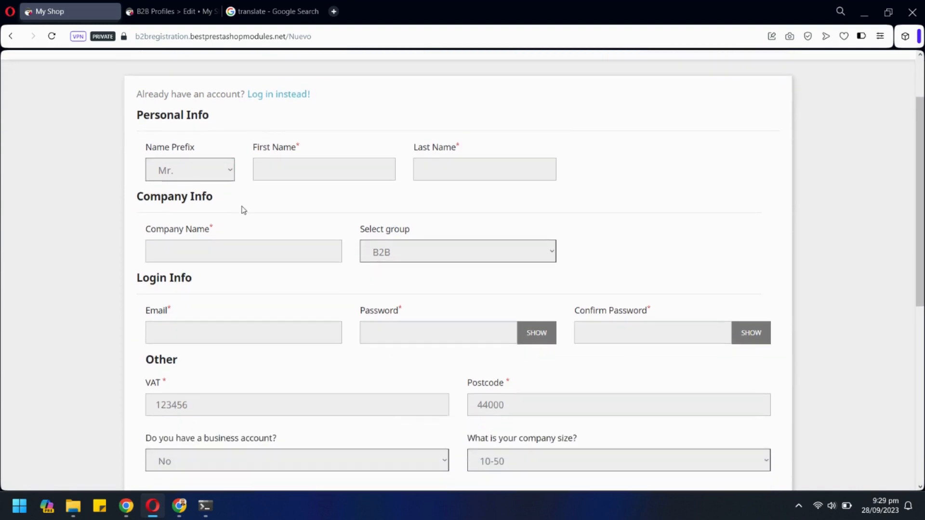
click(458, 251)
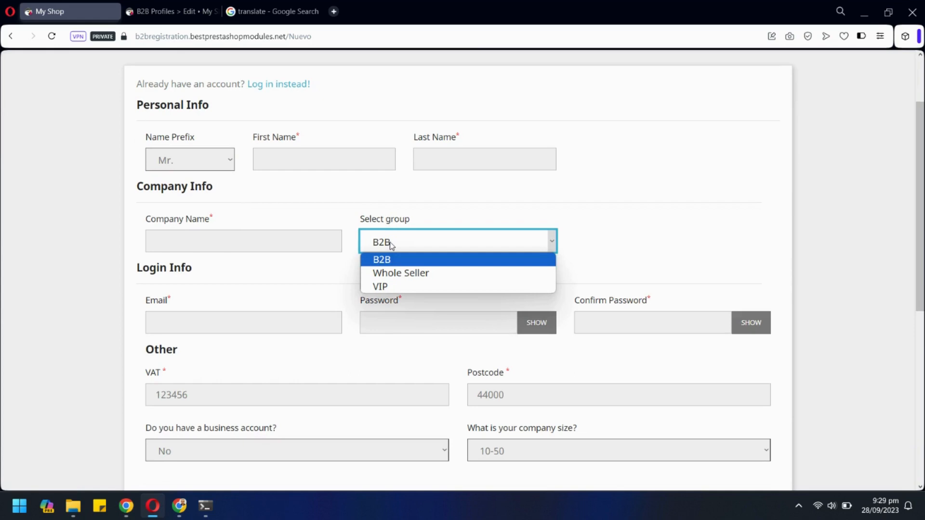
mouse_move(393, 287)
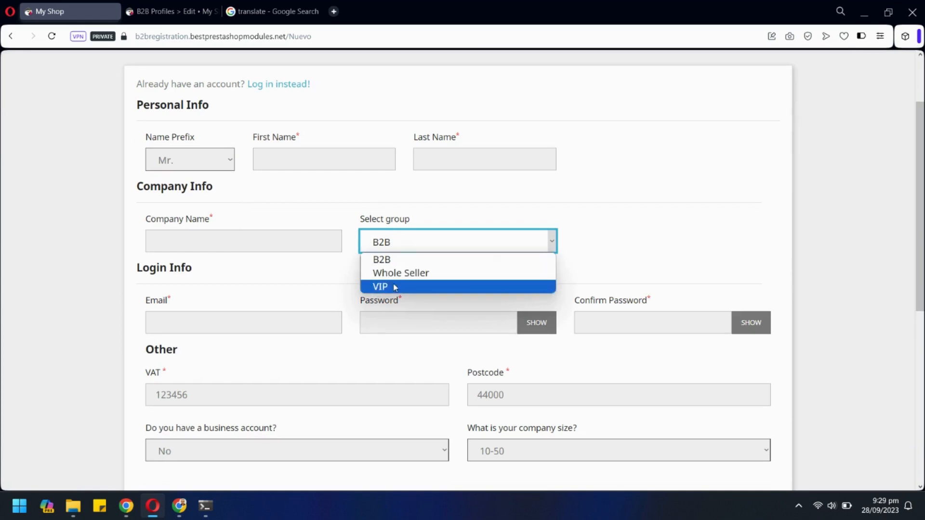
click(303, 268)
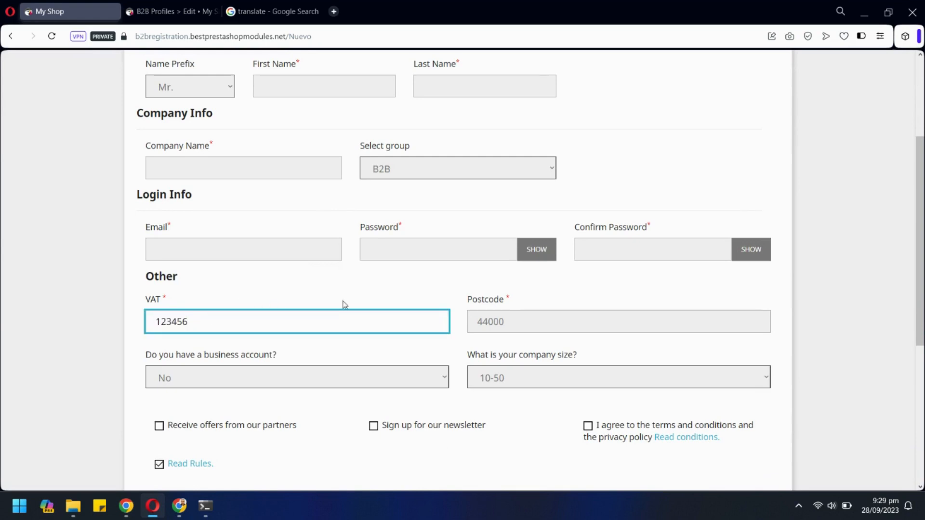
Check the company size choices, answer Yes to business account and choose 'You are already selling Product.'.
scroll(down, 3)
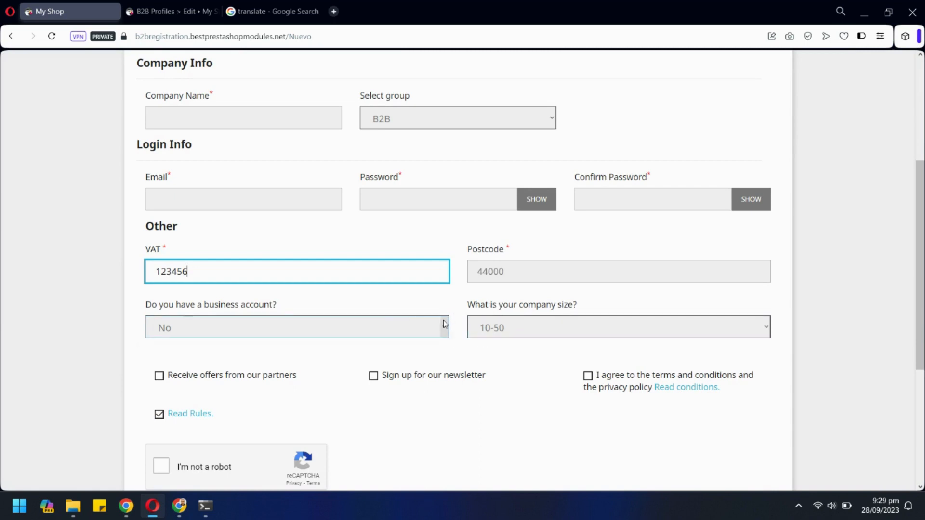
click(617, 328)
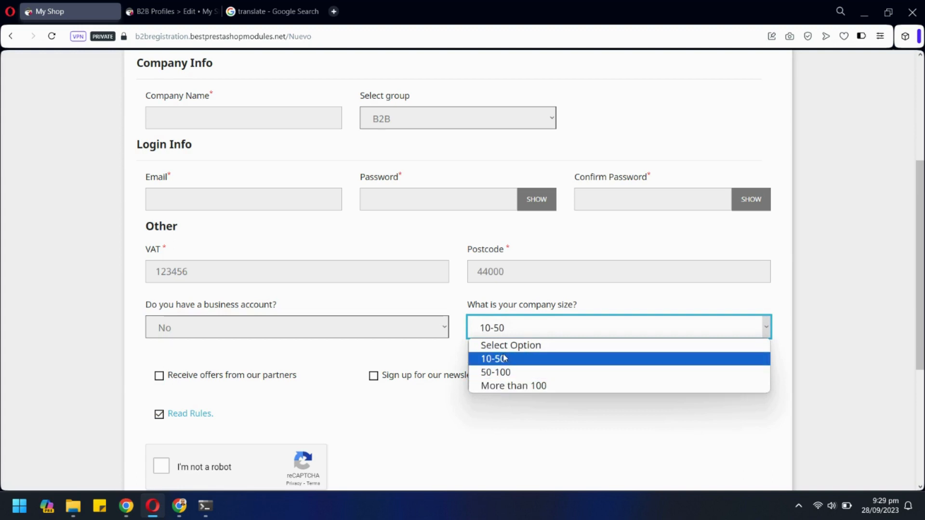
click(297, 327)
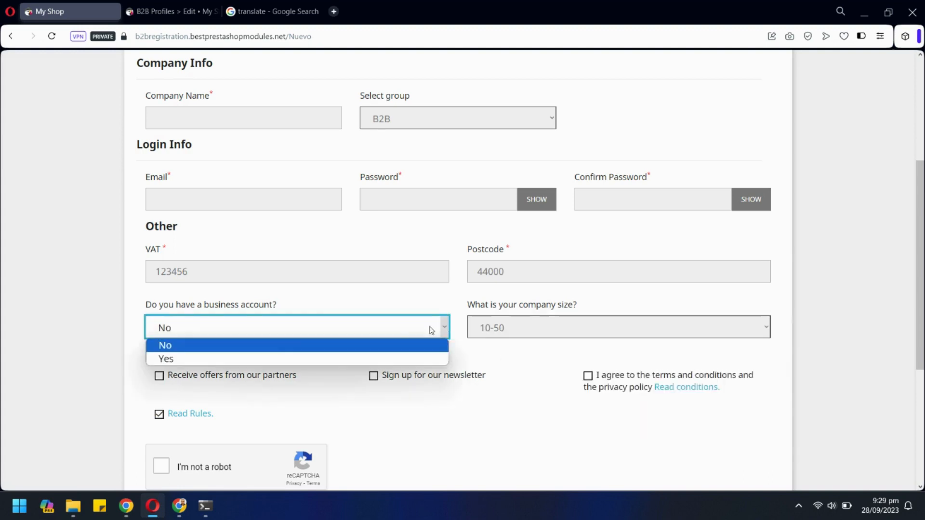
click(166, 358)
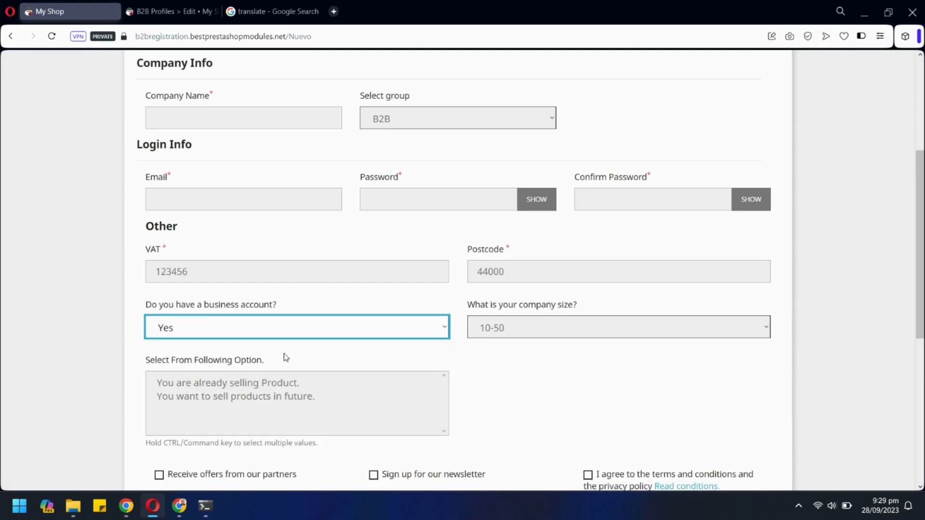
click(227, 383)
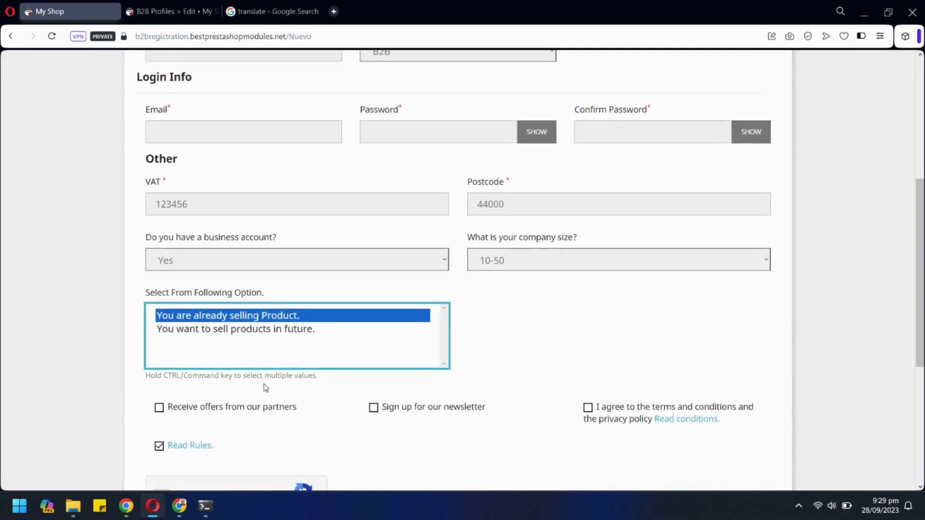
scroll(down, 3)
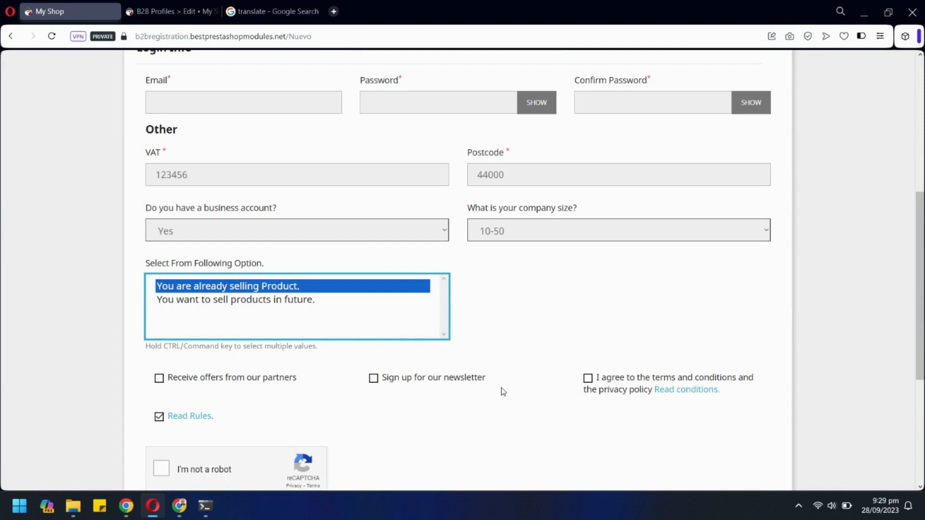
scroll(down, 3)
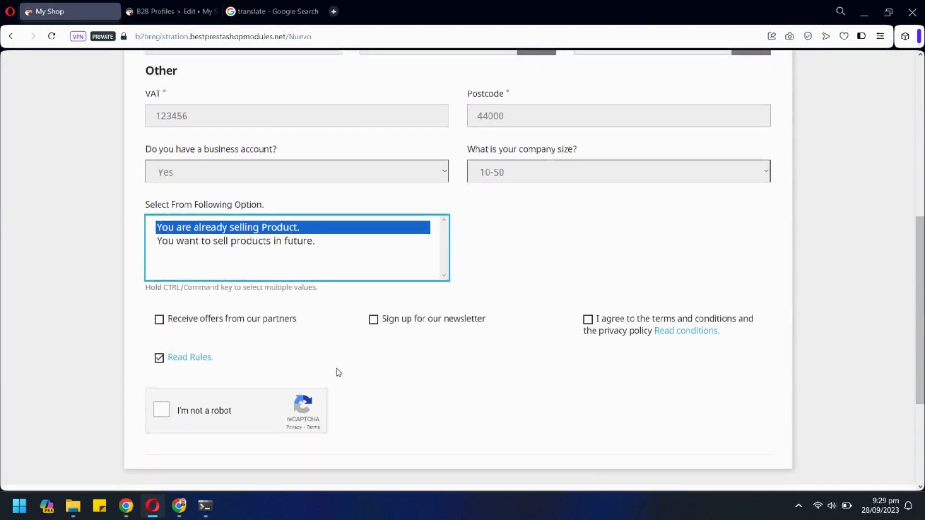
scroll(up, 3)
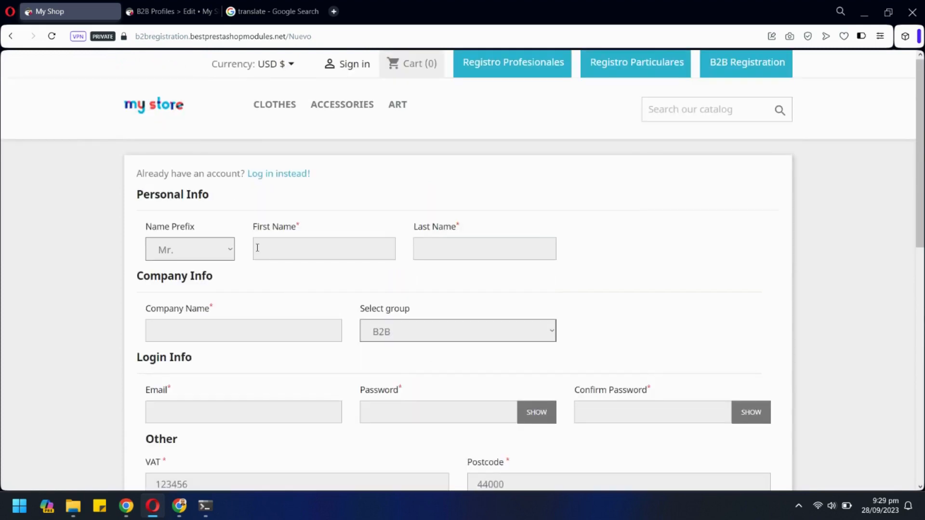
Fill the first name, keep business account Yes and the already-selling-products option.
click(189, 249)
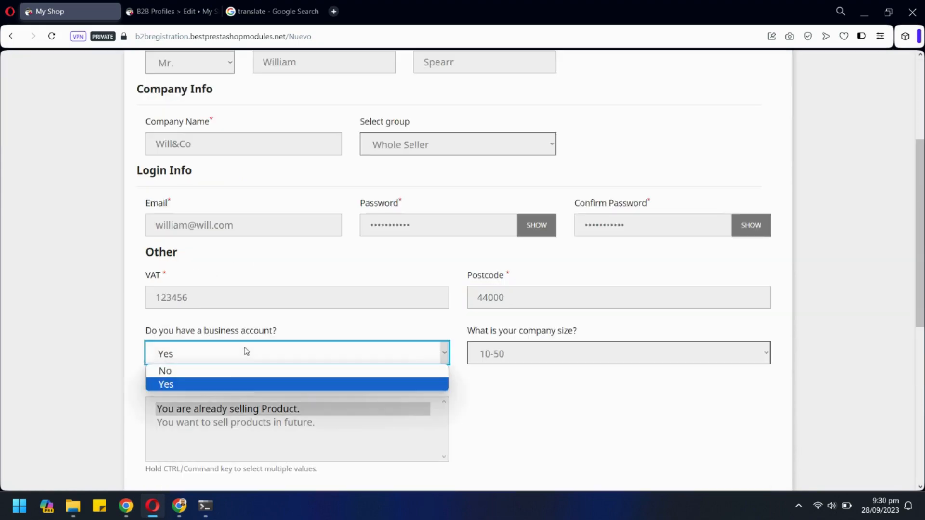
click(166, 385)
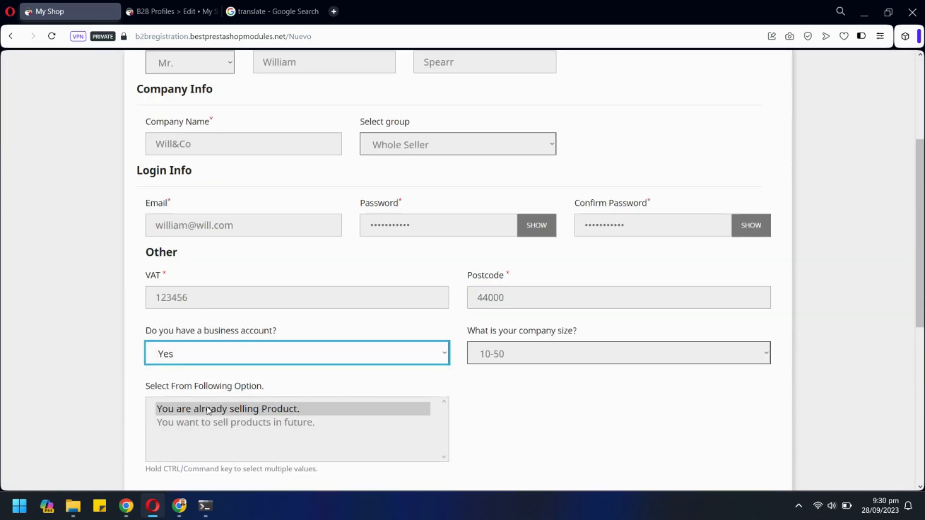
click(227, 409)
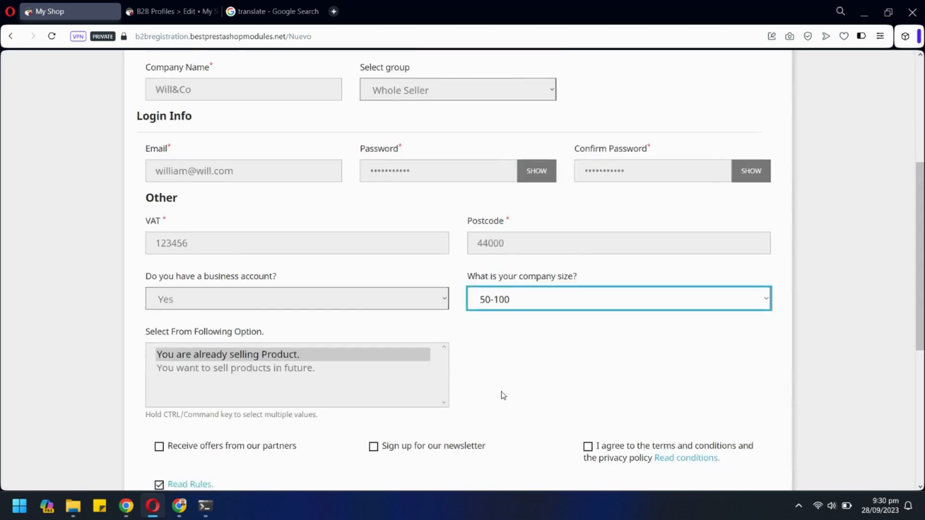
scroll(down, 3)
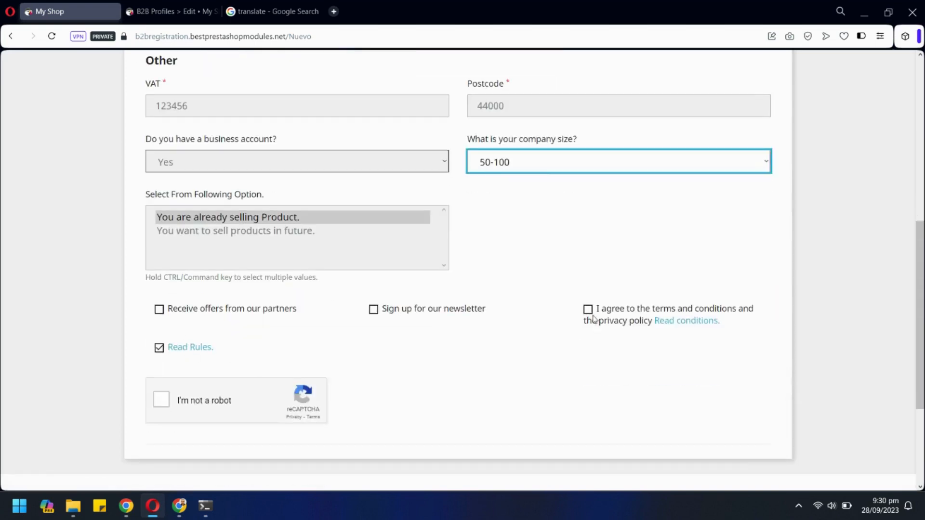
Accept the terms, pass the robot check, submit the registration and head to the admin back office.
click(588, 309)
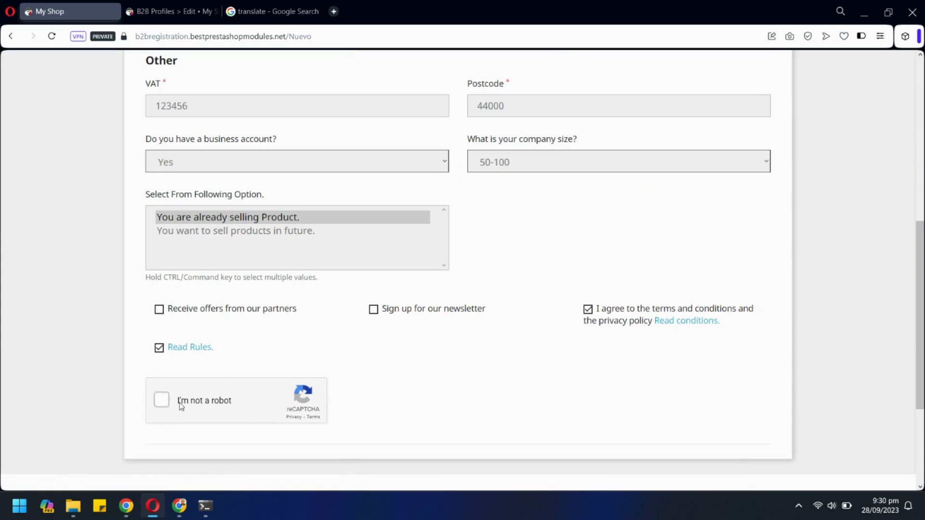
click(161, 399)
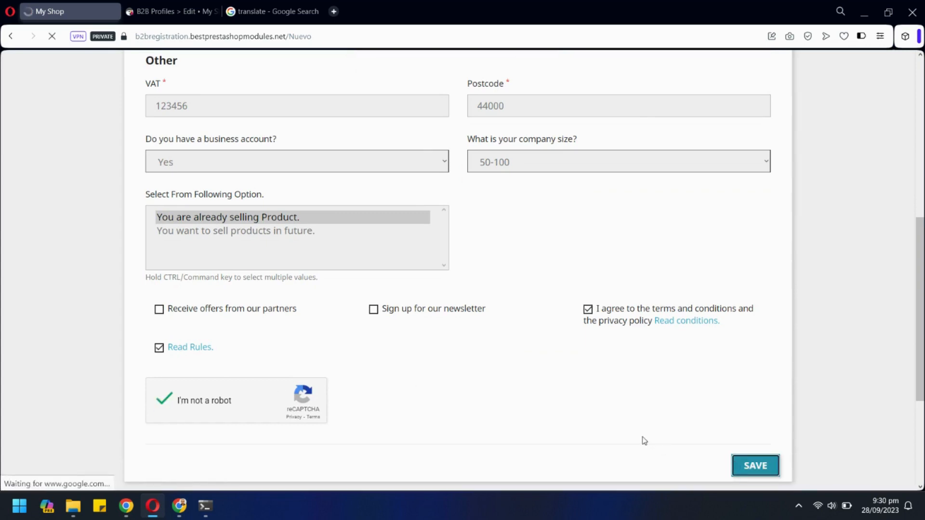
click(755, 466)
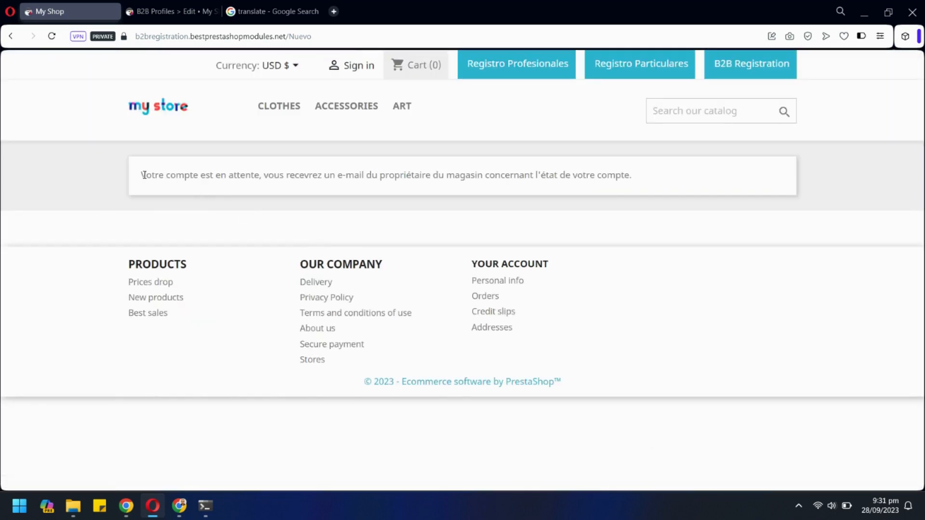
drag(142, 175, 631, 176)
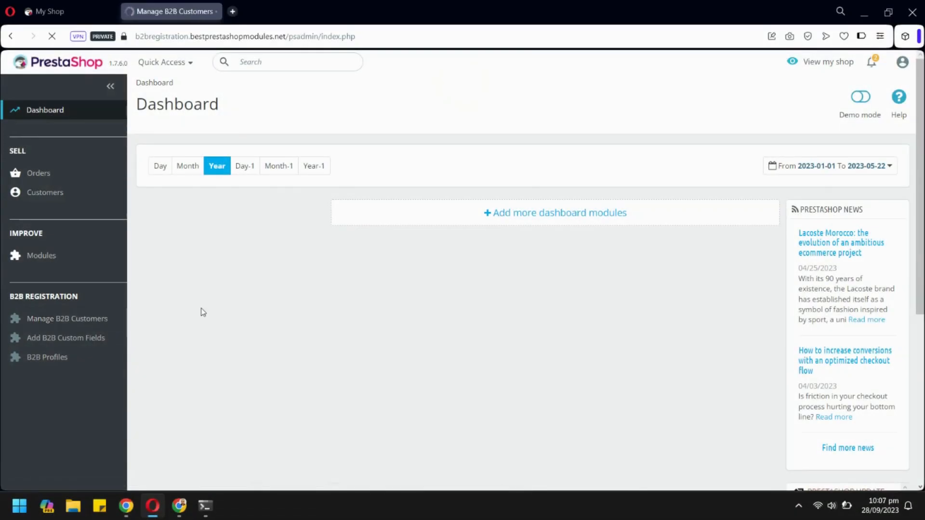
In Manage B2B Customers, go to the last page and open customer 362's edit form.
click(67, 318)
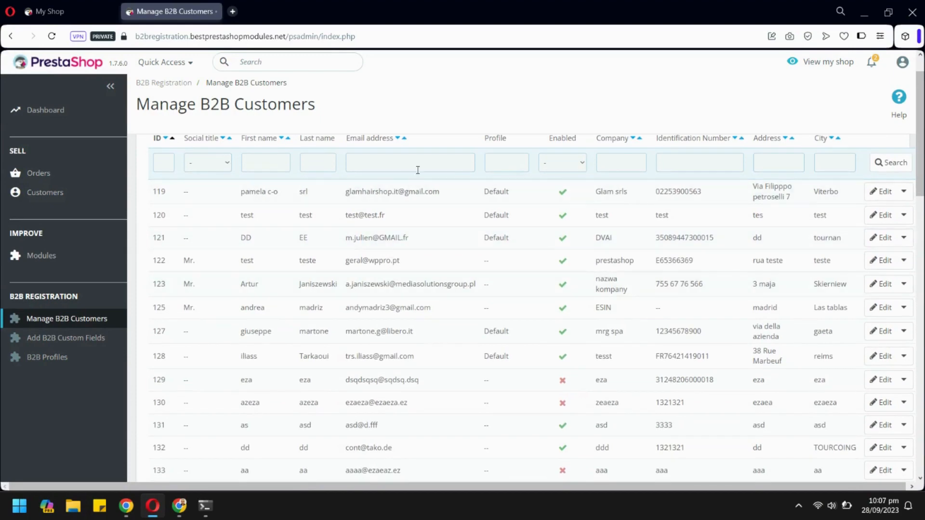
scroll(down, 3)
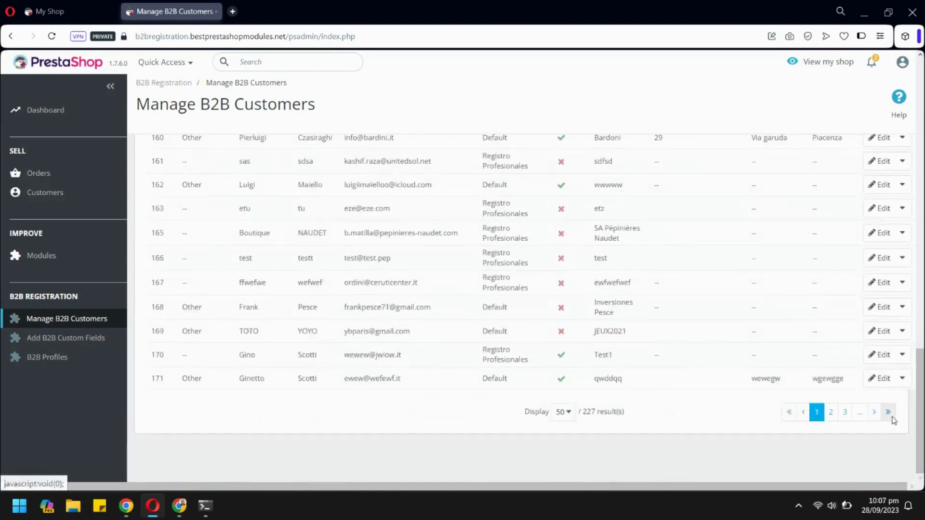
click(890, 412)
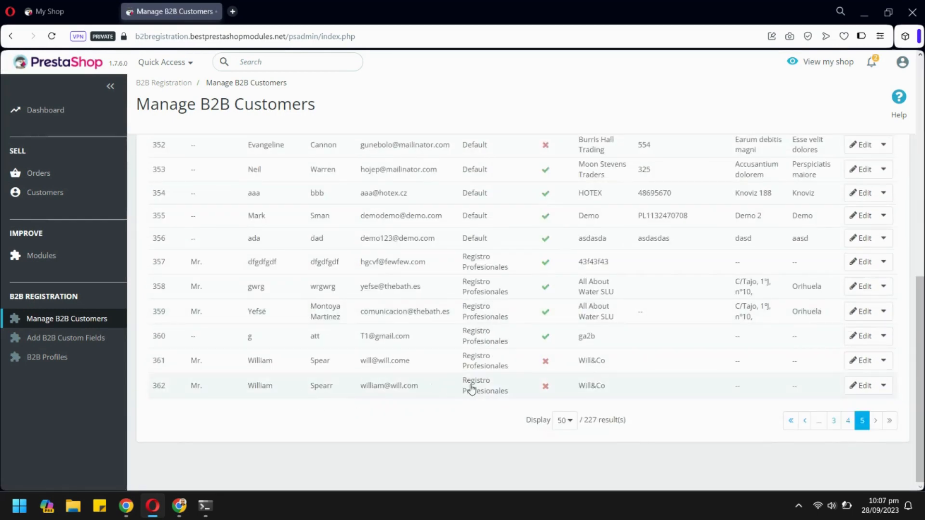
mouse_move(585, 388)
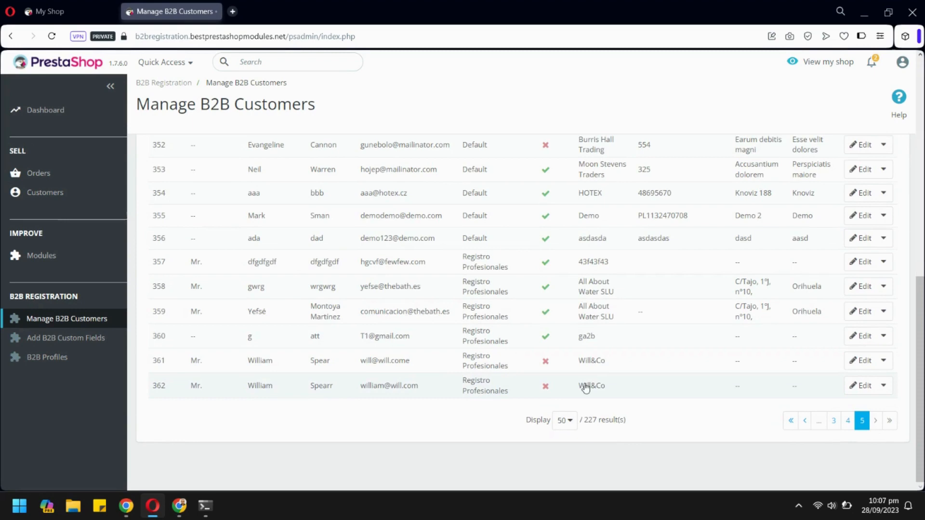
click(863, 385)
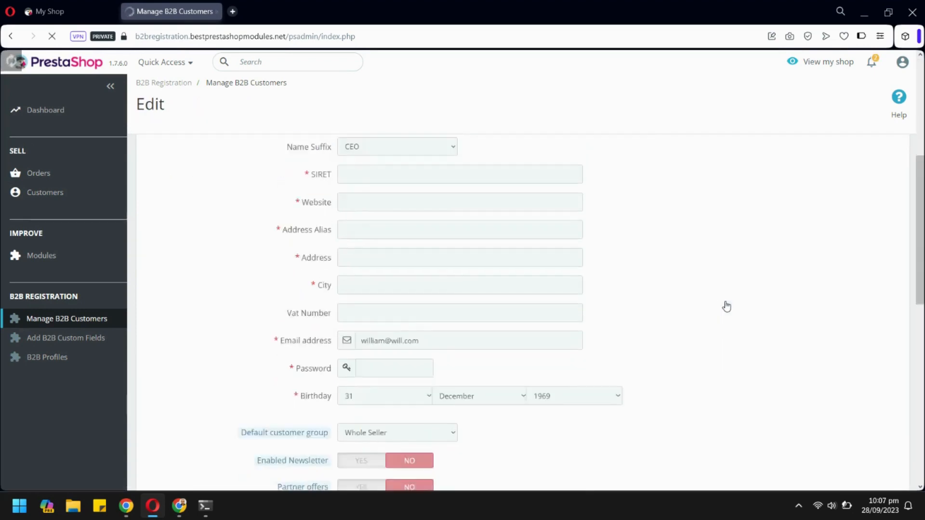
scroll(down, 3)
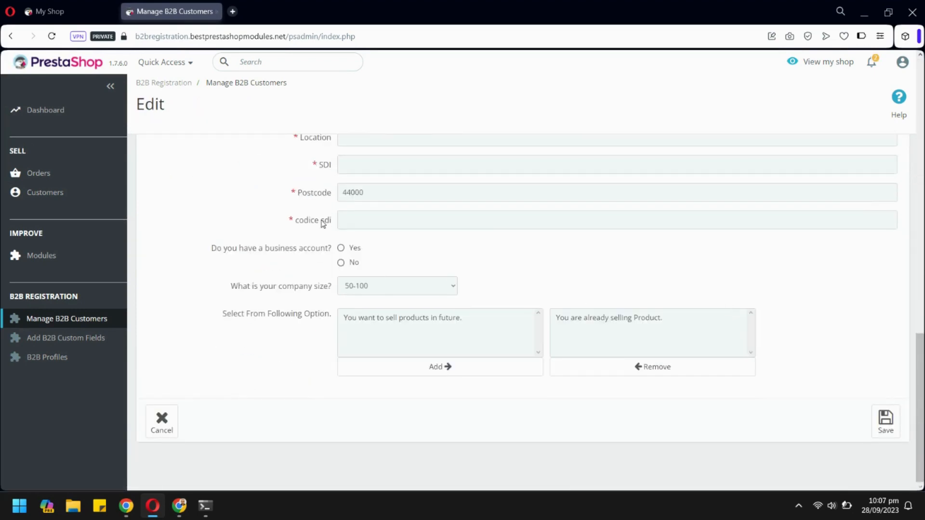
mouse_move(388, 318)
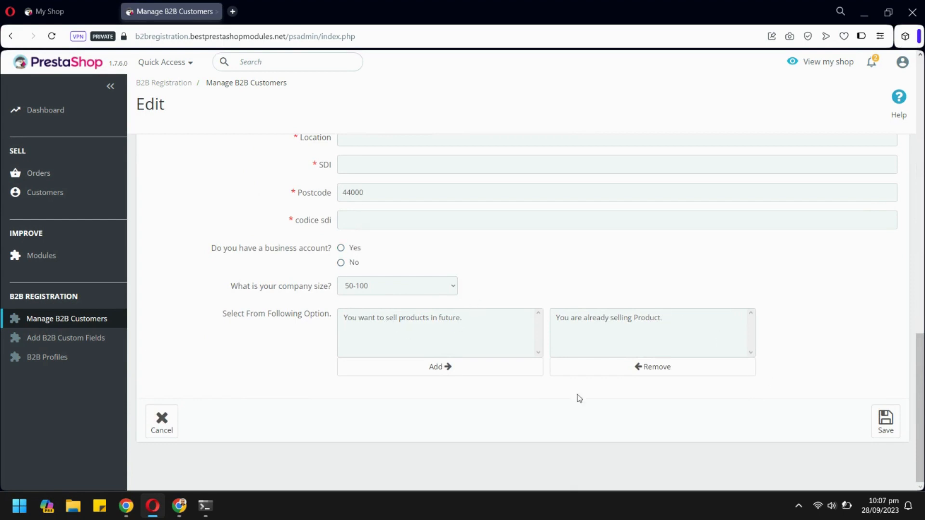
Open the B2B Profiles list showing Registro Profesionales and Registro Particulares.
click(66, 338)
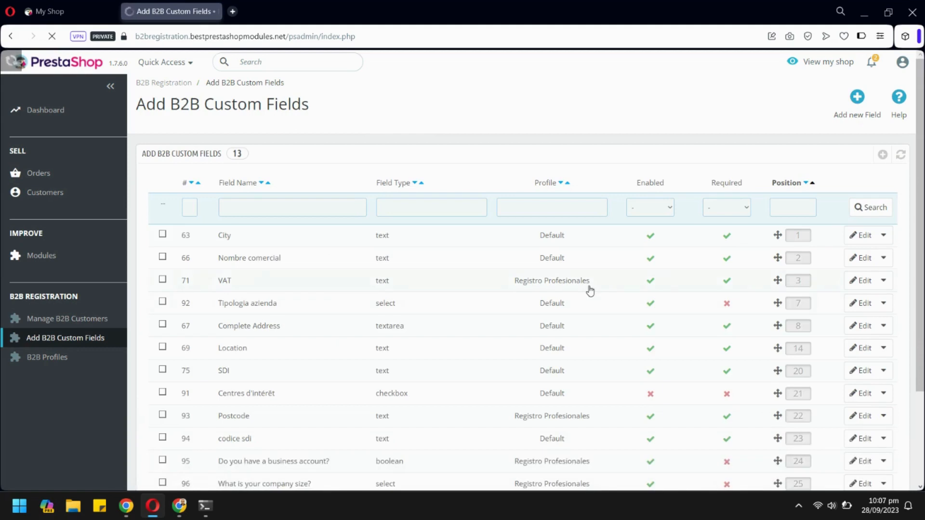
scroll(down, 3)
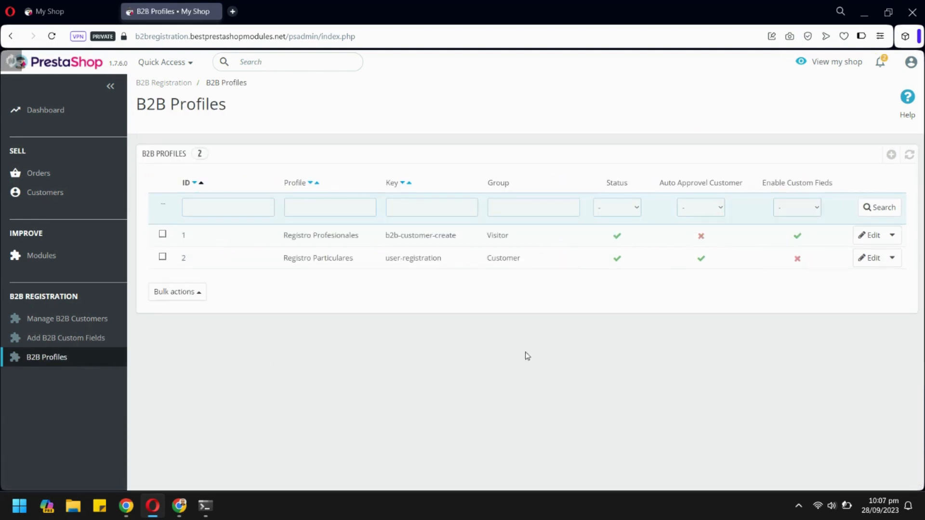
mouse_move(630, 297)
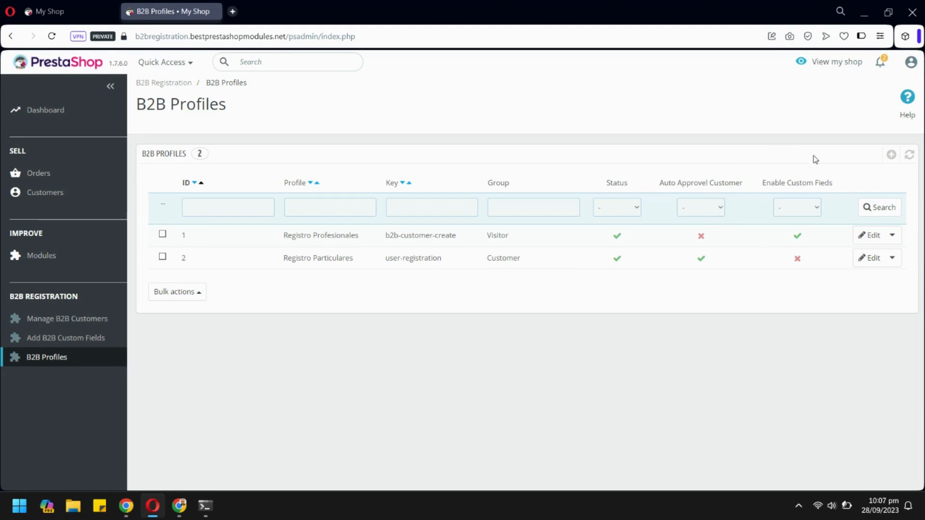
mouse_move(891, 154)
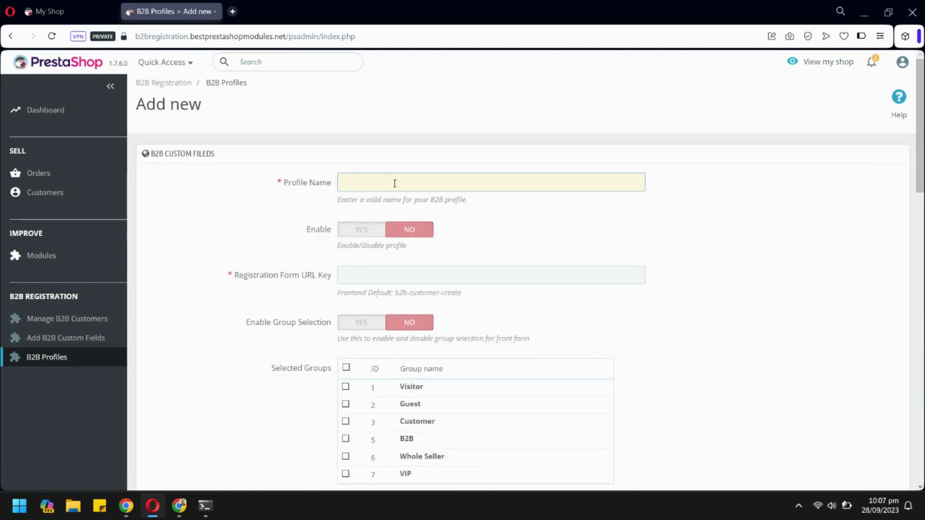
Name the new profile WholeSeller, enable it and enter wholeseller as the registration URL key.
text(Whole)
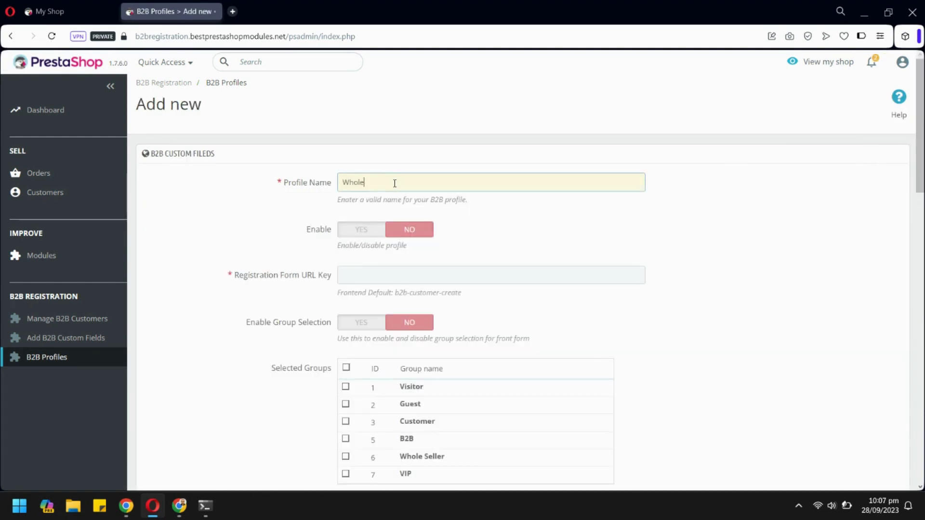
text(Seller)
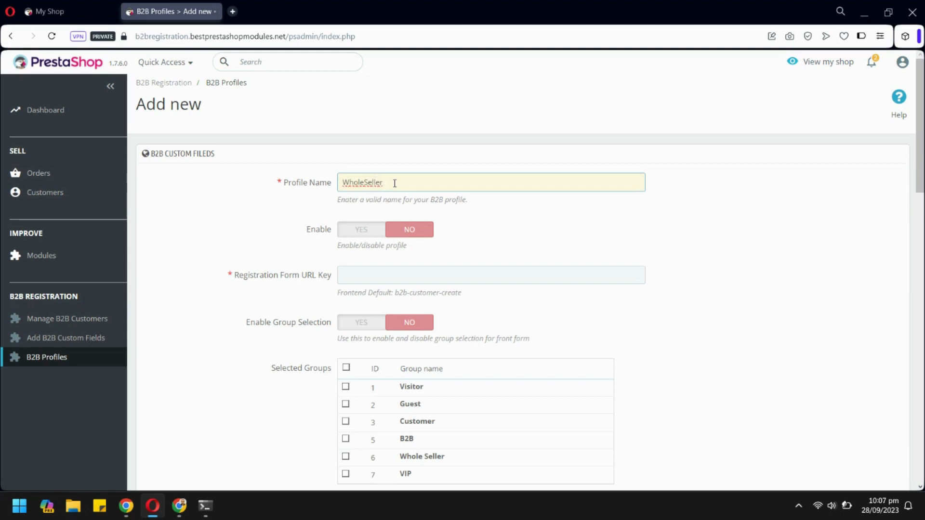
mouse_move(378, 211)
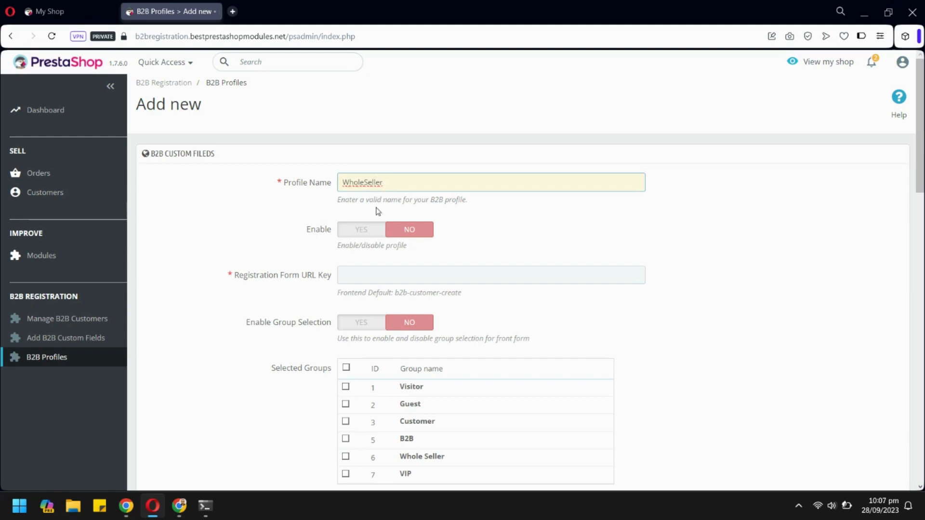
click(360, 229)
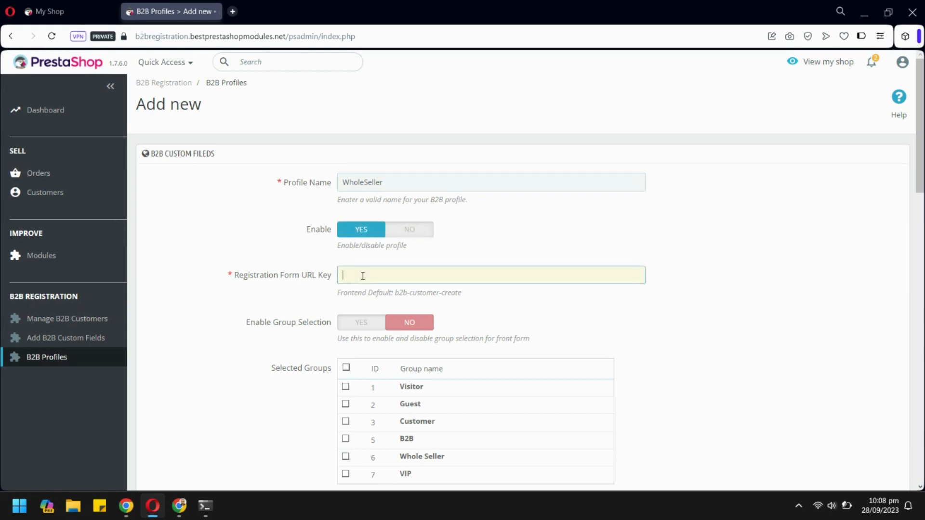
text(wholeSeller)
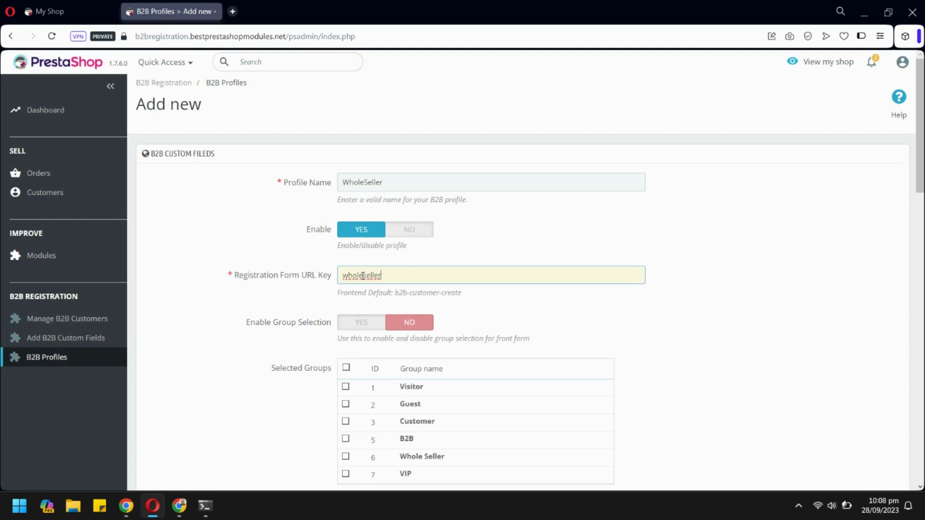
Turn on group selection and assign the Whole Seller customer group to the profile.
scroll(down, 3)
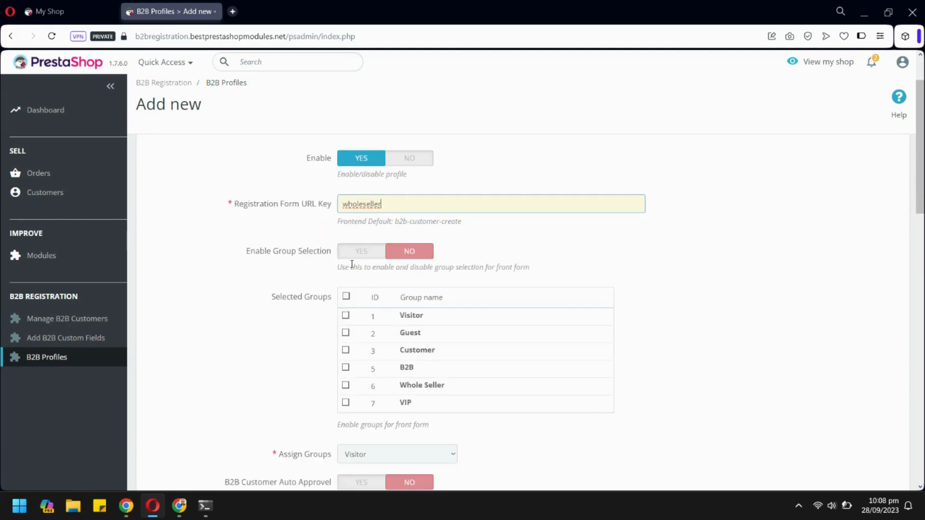
click(361, 250)
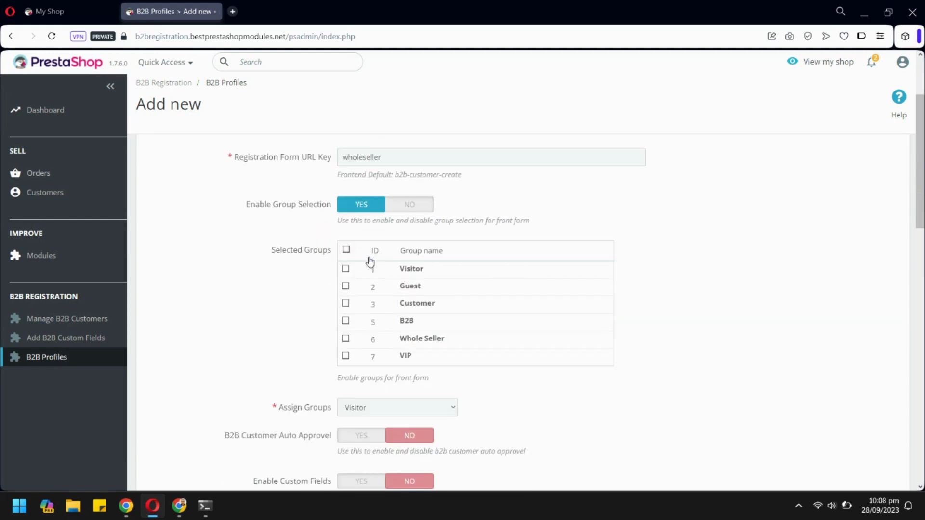
click(344, 303)
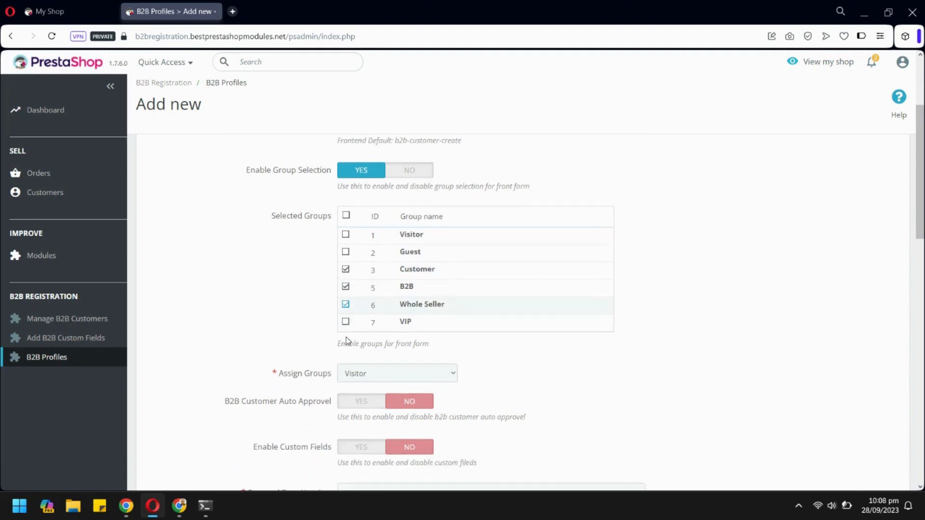
scroll(down, 3)
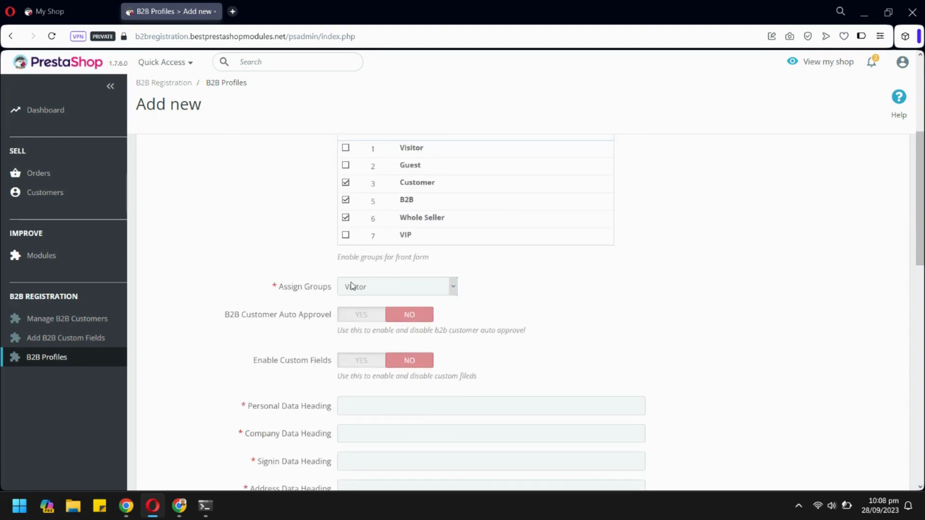
click(397, 286)
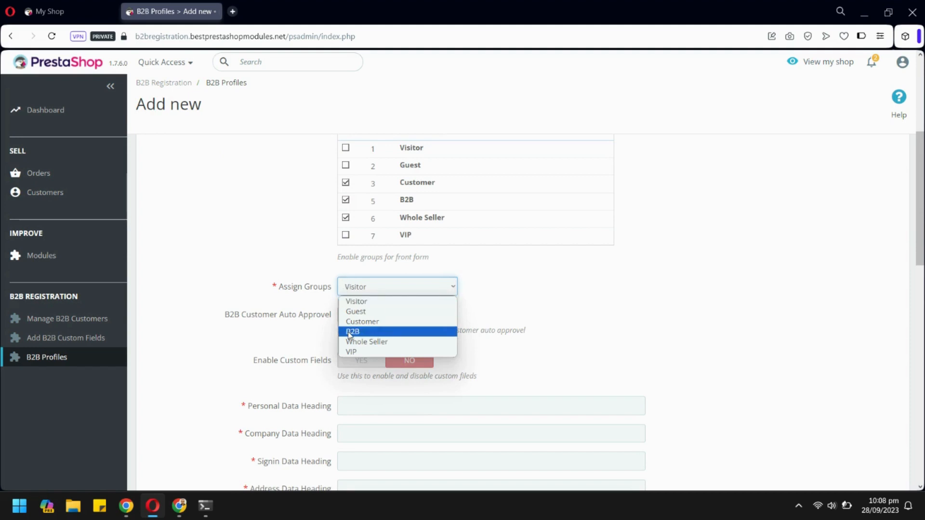
click(366, 341)
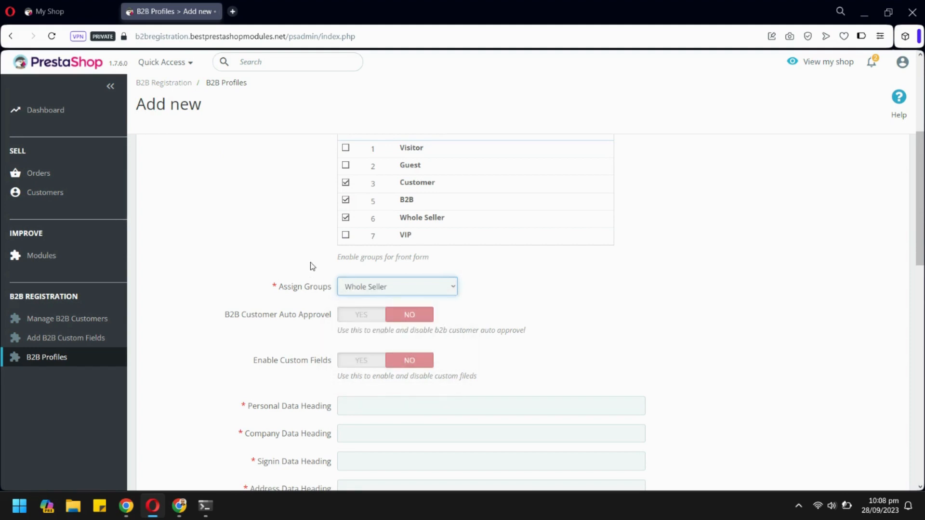
Set Enable Custom Fields to YES for the profile.
scroll(down, 3)
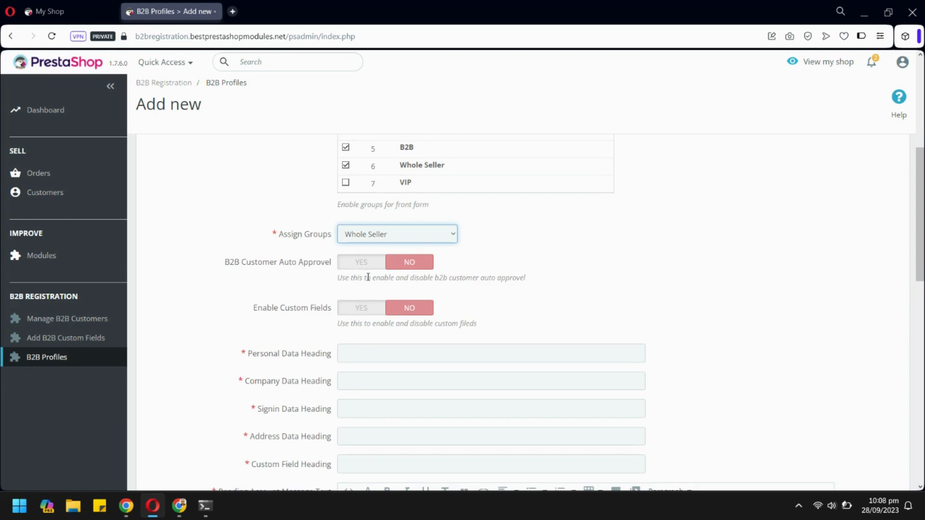
scroll(down, 3)
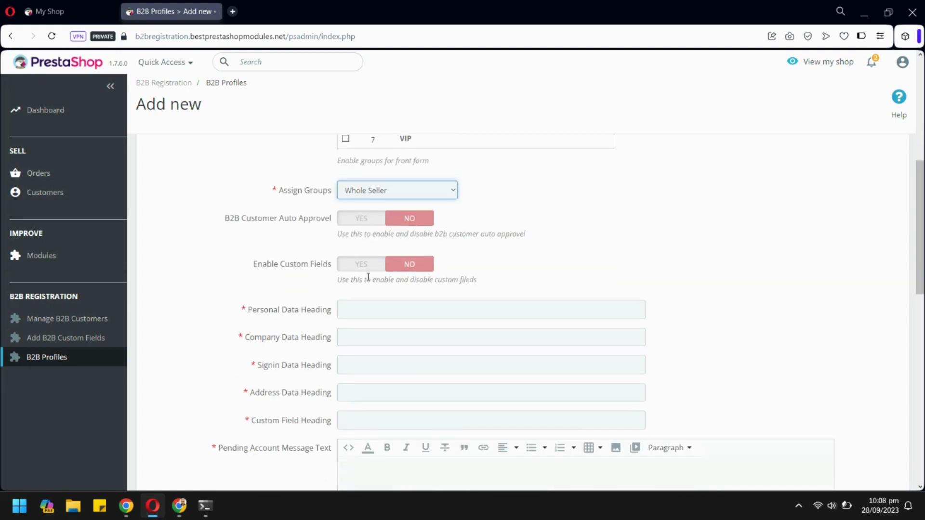
mouse_move(353, 267)
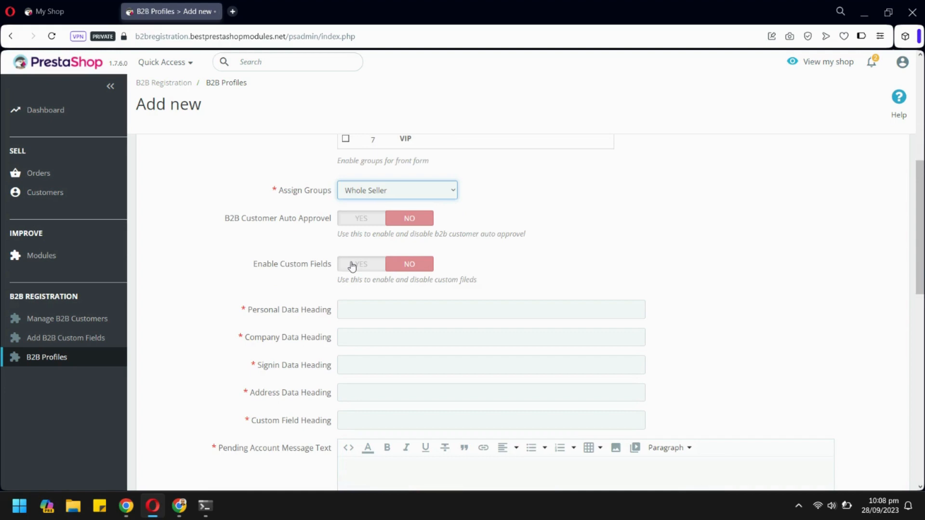
click(360, 264)
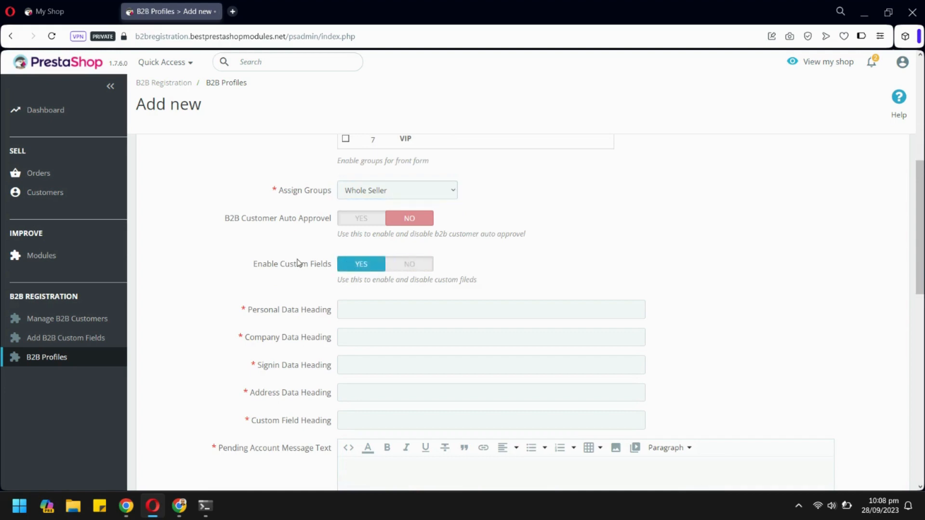
scroll(down, 3)
text(Address Info)
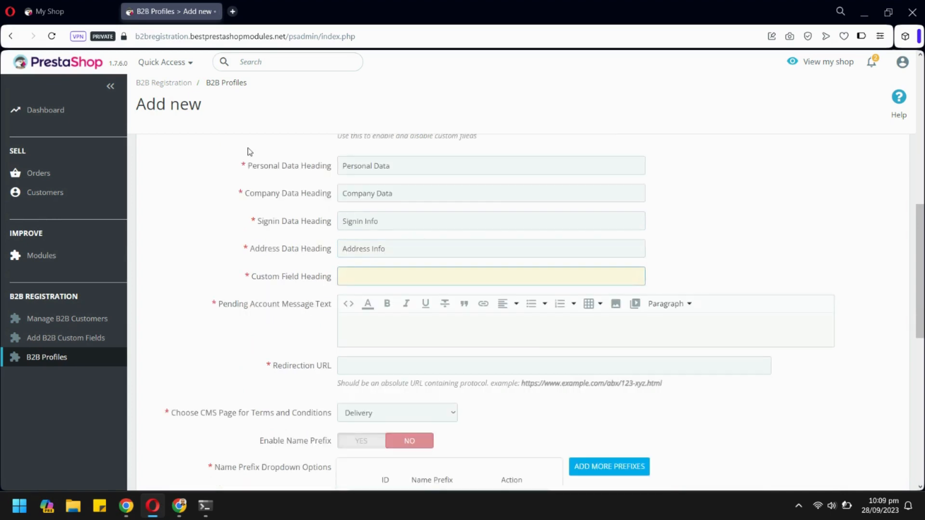
Set the custom field heading to 'Extra Info' and the pending message to 'Your account is on hold.'.
text(Extra Info)
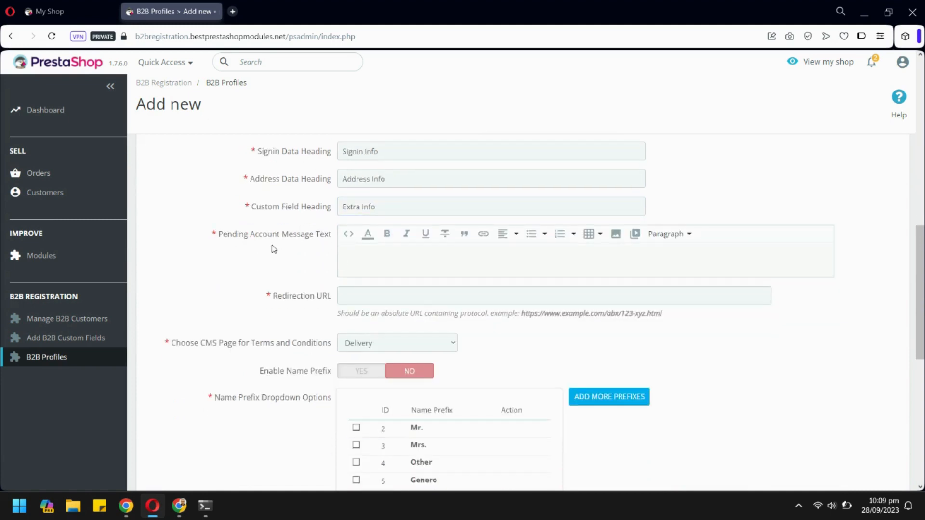
text(Your ac)
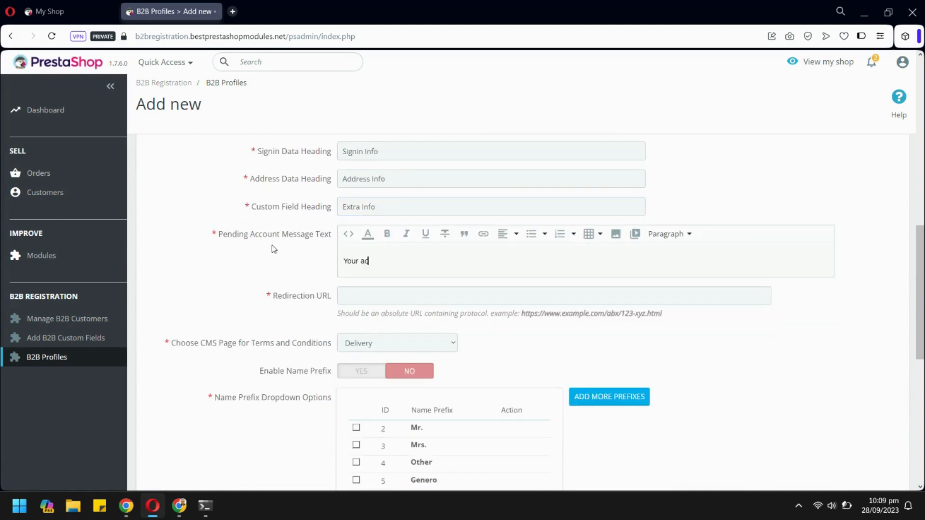
text(count is on hold.)
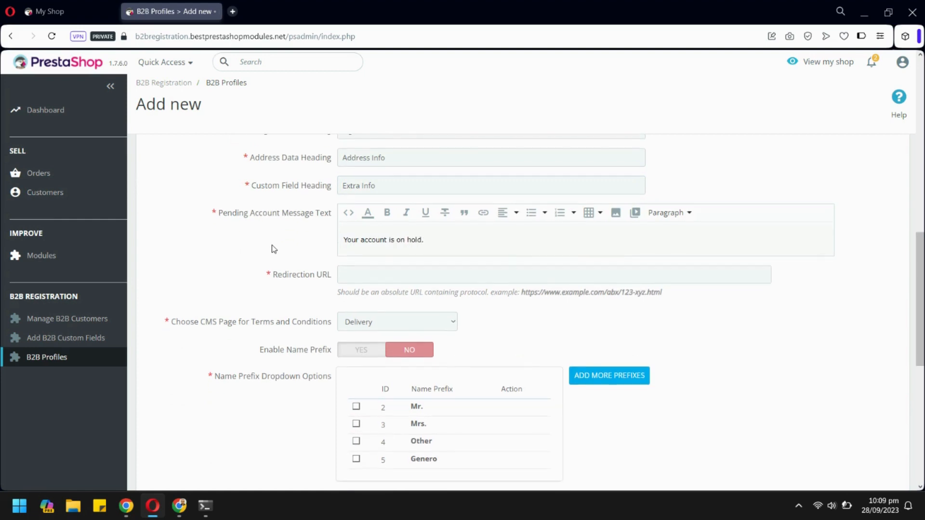
click(553, 271)
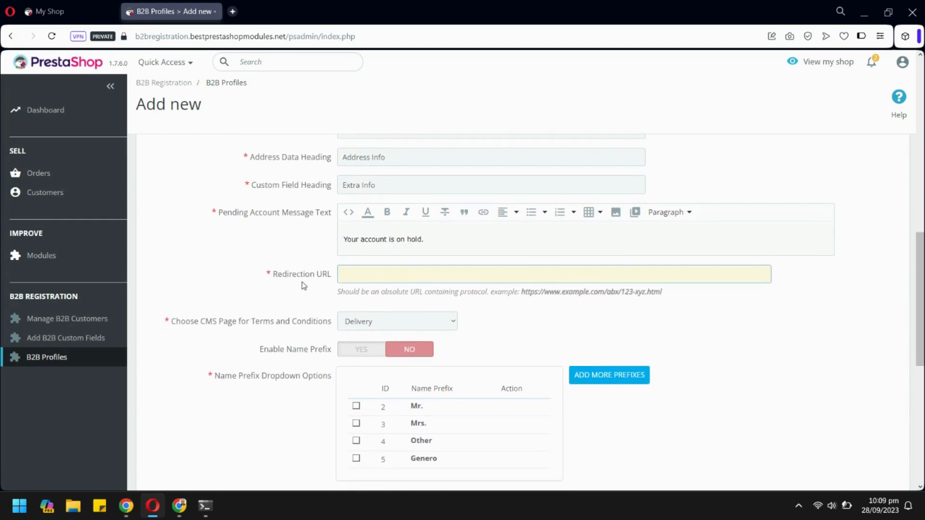
scroll(down, 3)
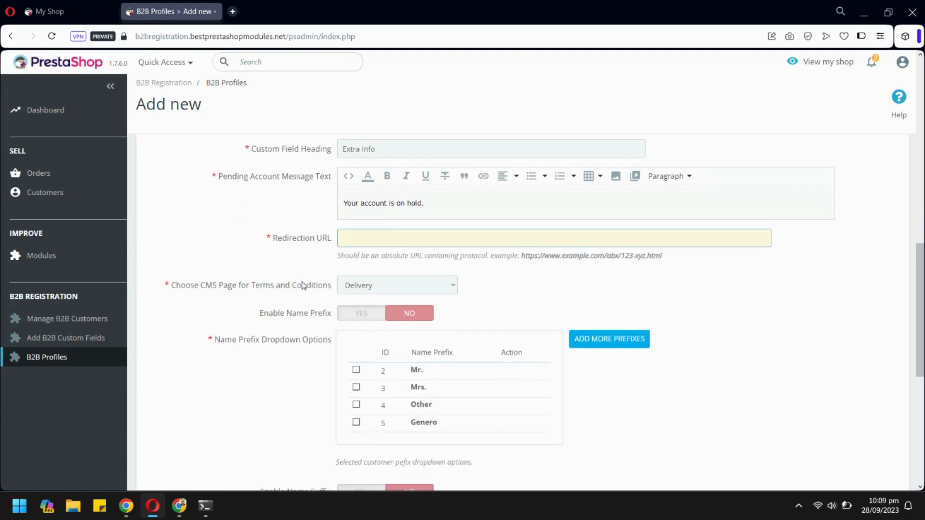
Choose 'Terms and conditions of use' as the profile's terms CMS page.
click(396, 285)
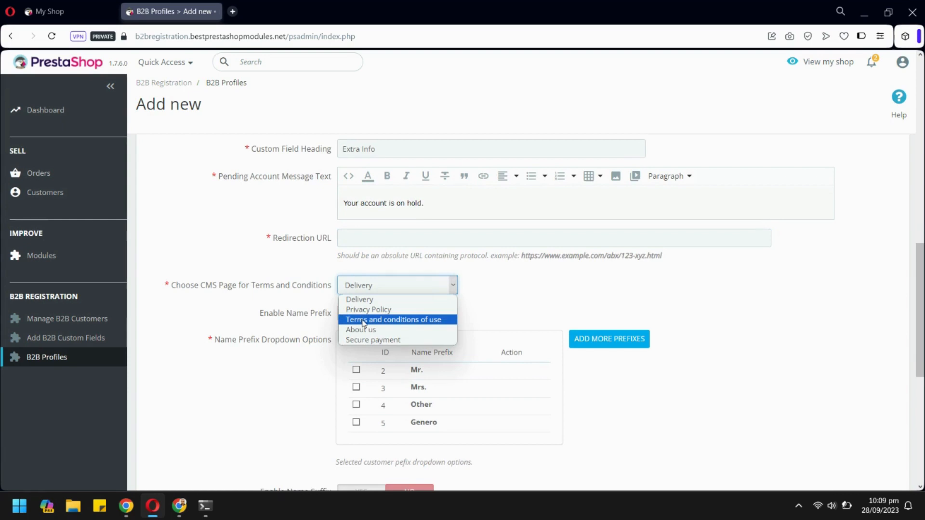
click(394, 319)
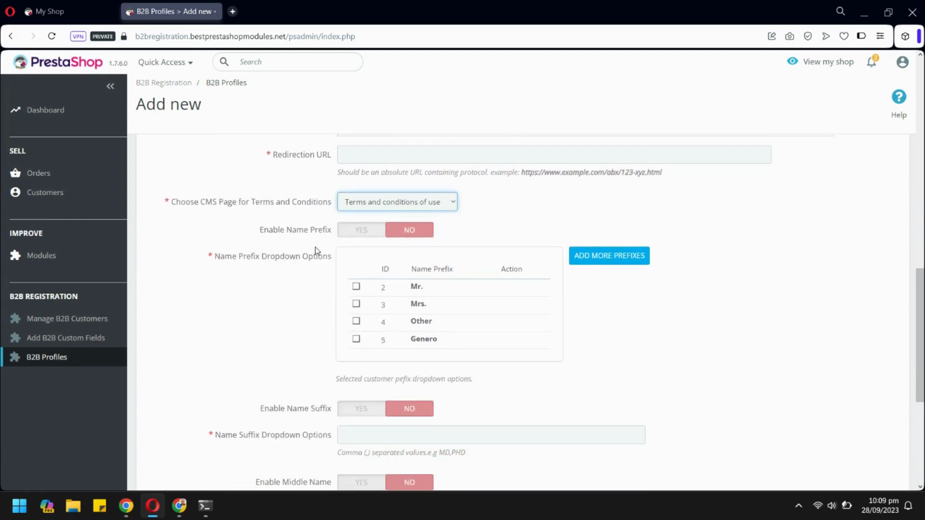
scroll(down, 3)
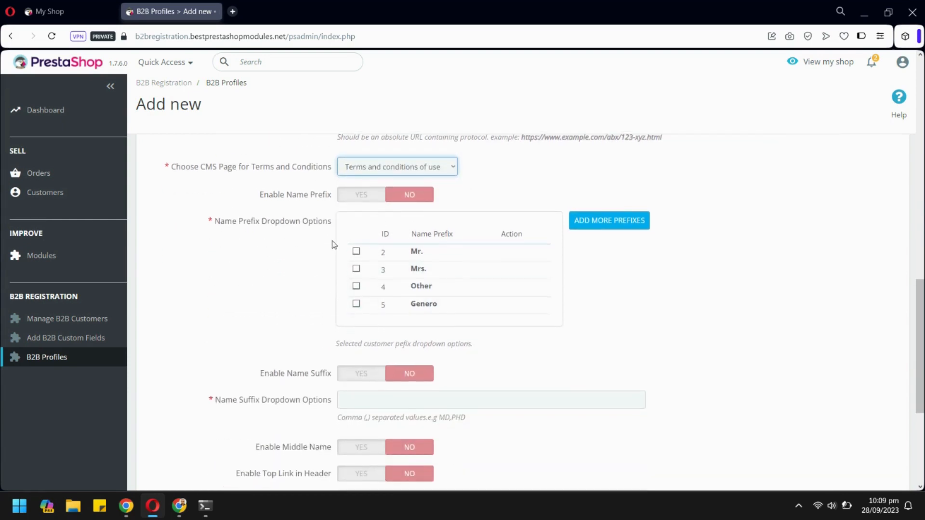
scroll(down, 3)
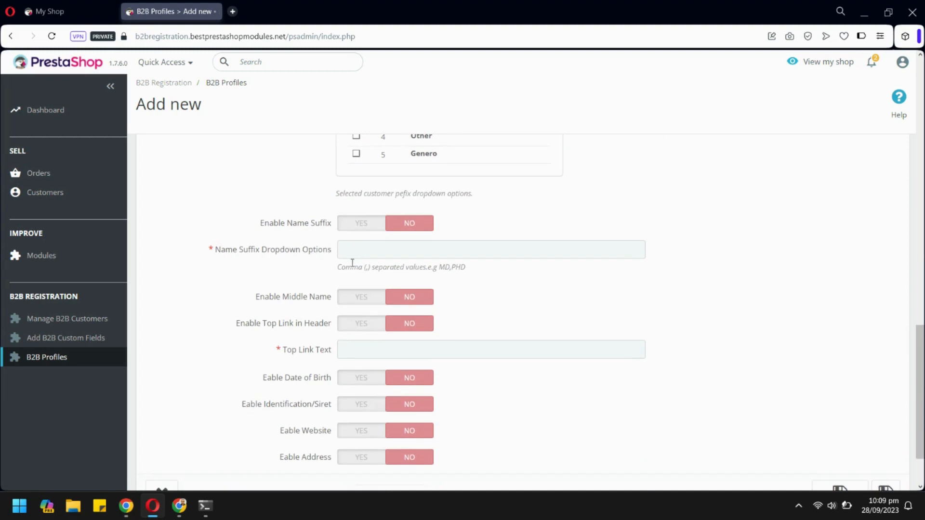
scroll(down, 3)
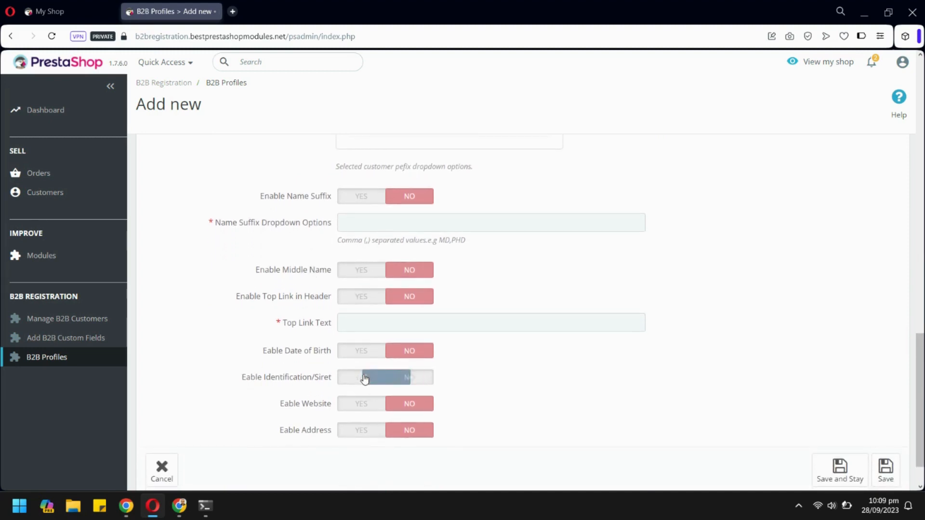
Add a WholeSeller top link shown in the storefront header and save the profile with Save and Stay.
click(361, 378)
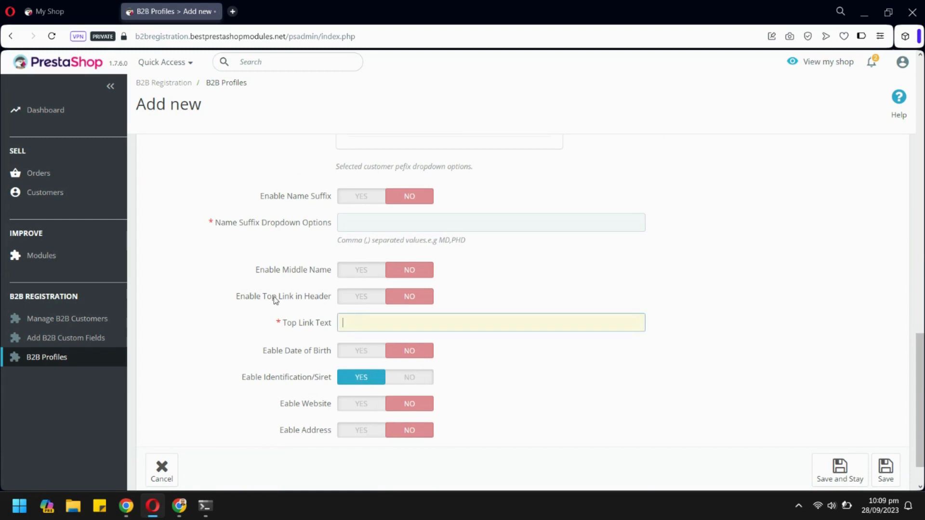
text(WholeSeller)
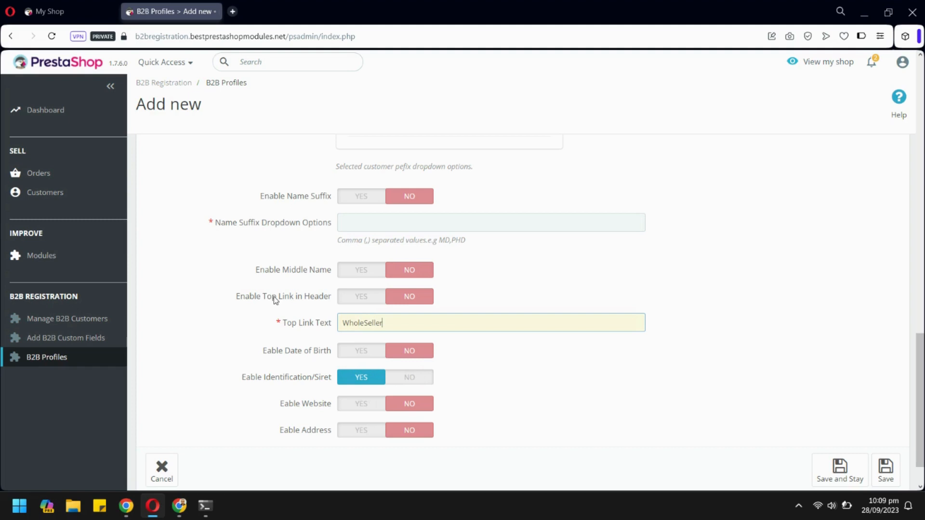
click(361, 297)
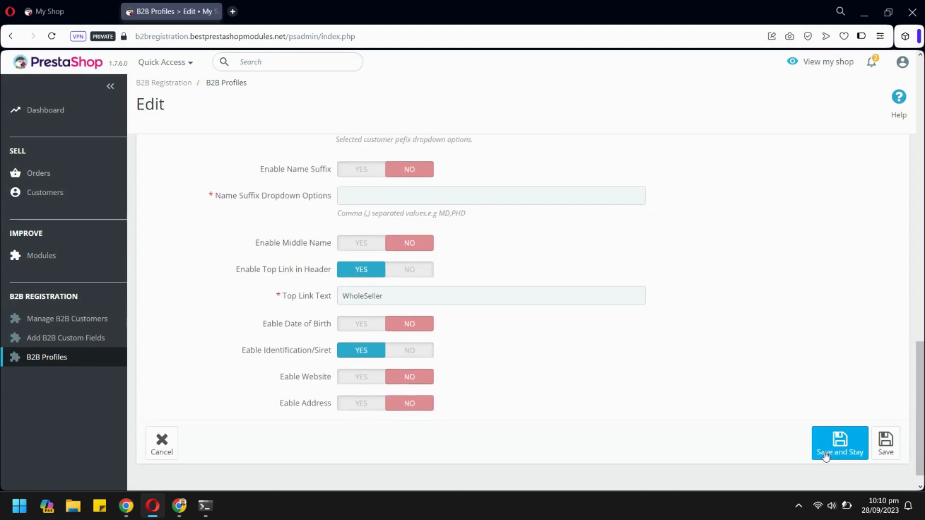
click(840, 443)
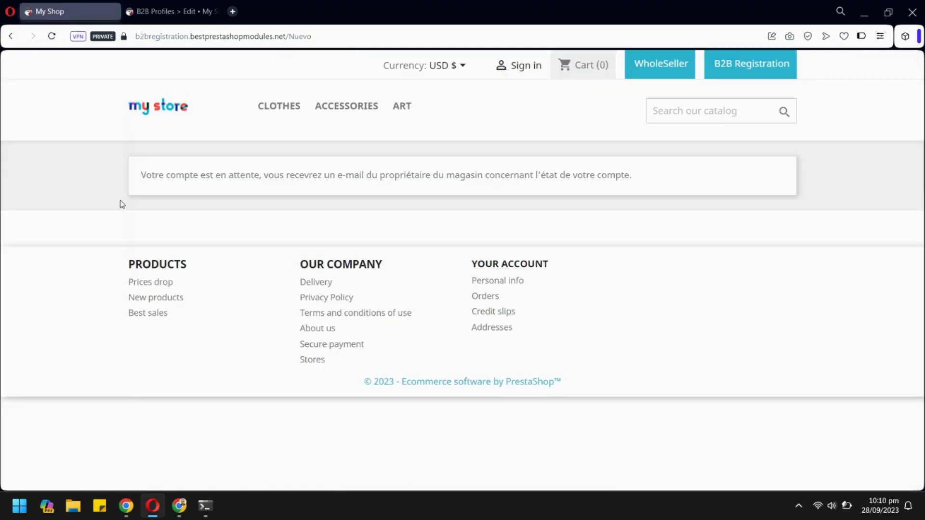
Open the WholeSeller registration form from the storefront header and look through its sections.
click(750, 64)
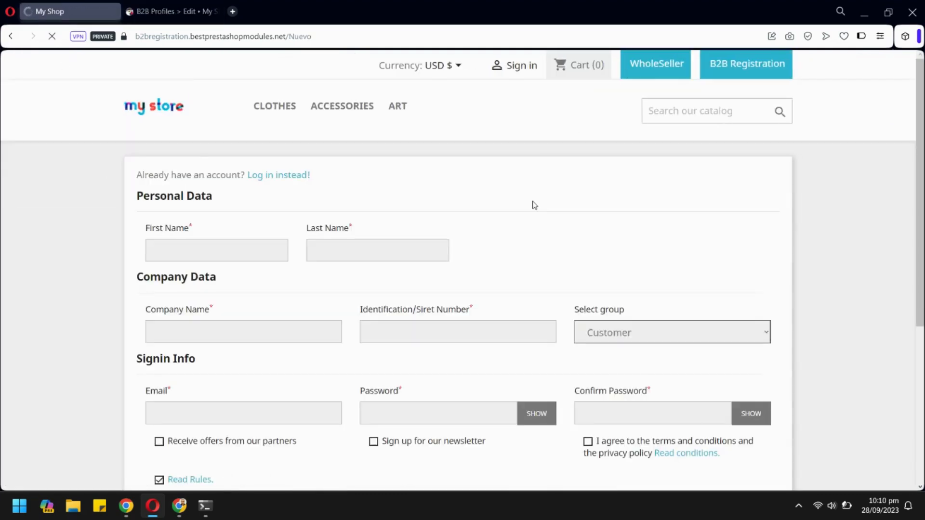
scroll(down, 3)
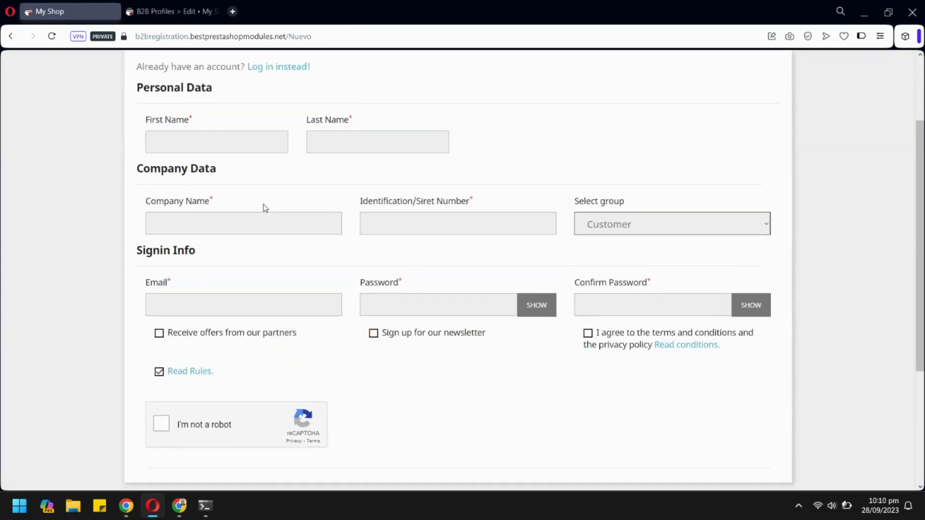
mouse_move(389, 326)
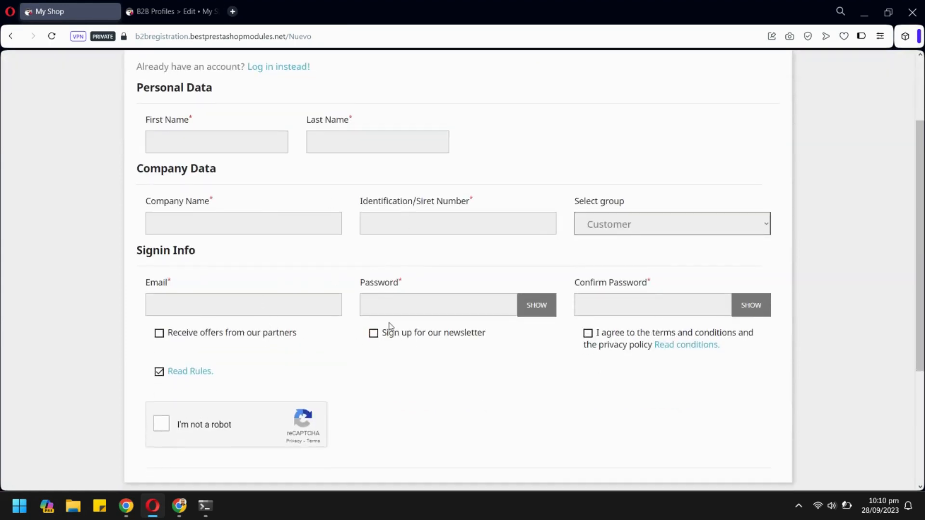